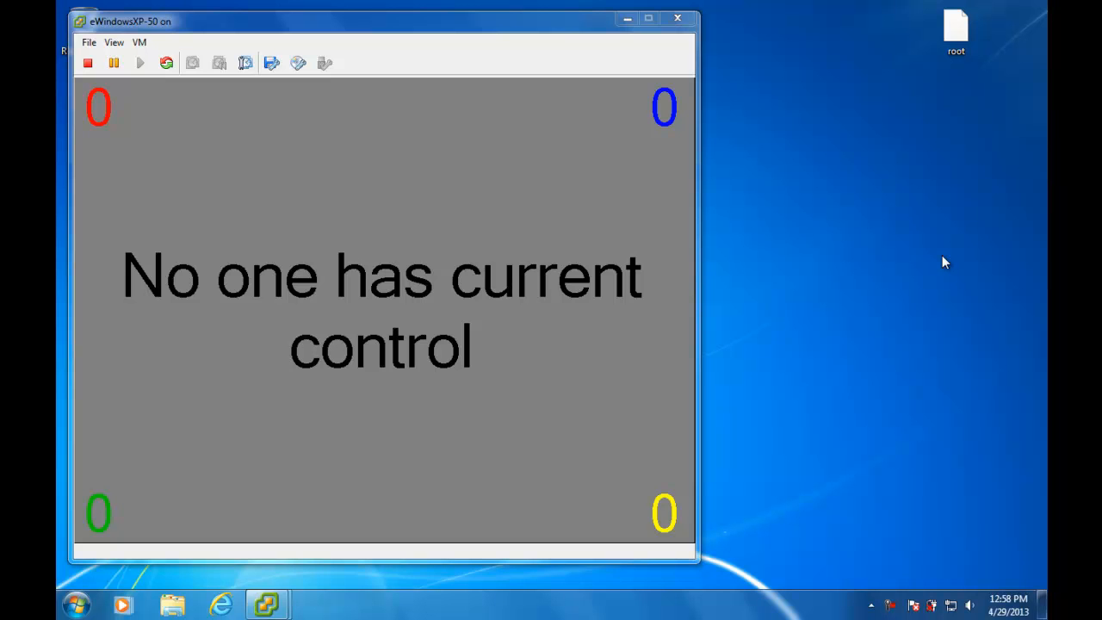
- Bring the scoreboard window forward and watch Blue Team take control at 53 points
{"action": "left_click", "coordinate": [956, 31]}
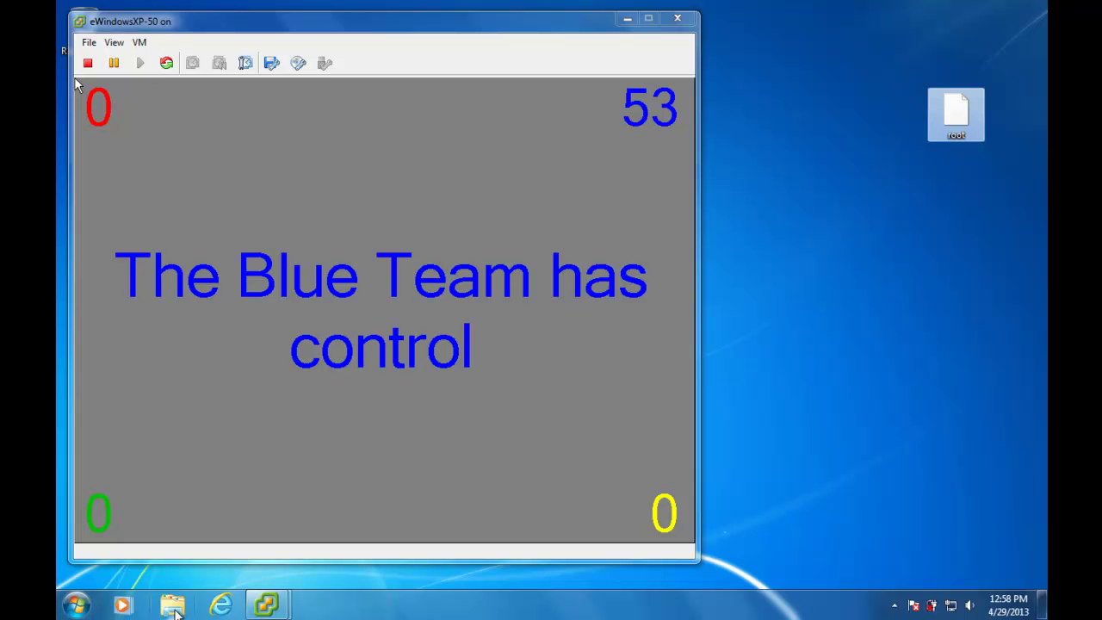
- Browse to the server's root folder on the Temp (Z:) network share
{"action": "left_click", "coordinate": [169, 603]}
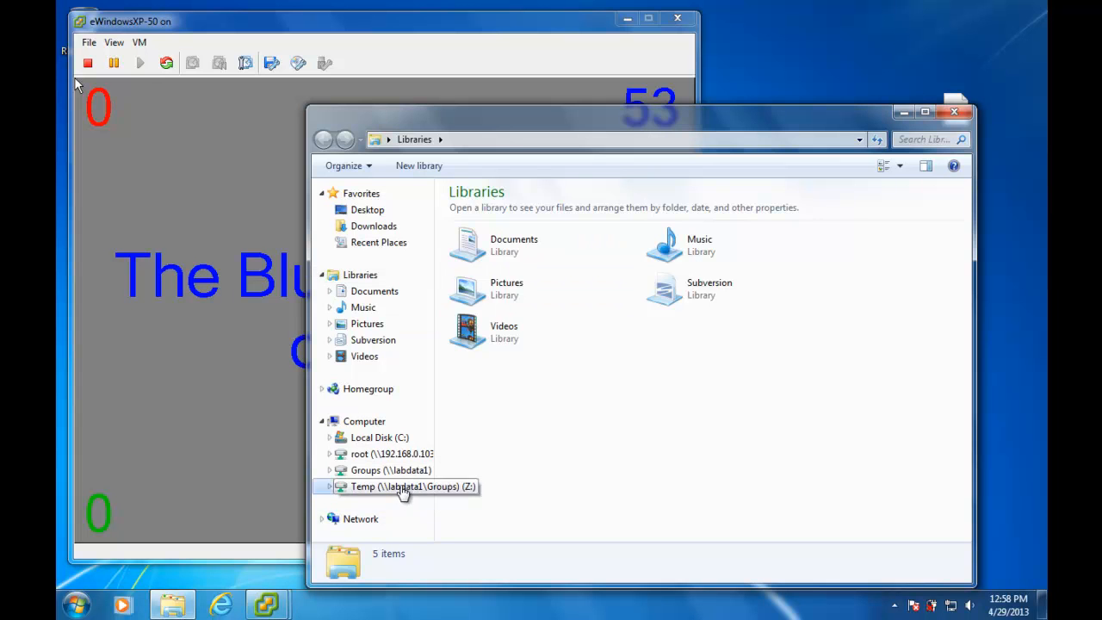
{"action": "double_click", "coordinate": [403, 485]}
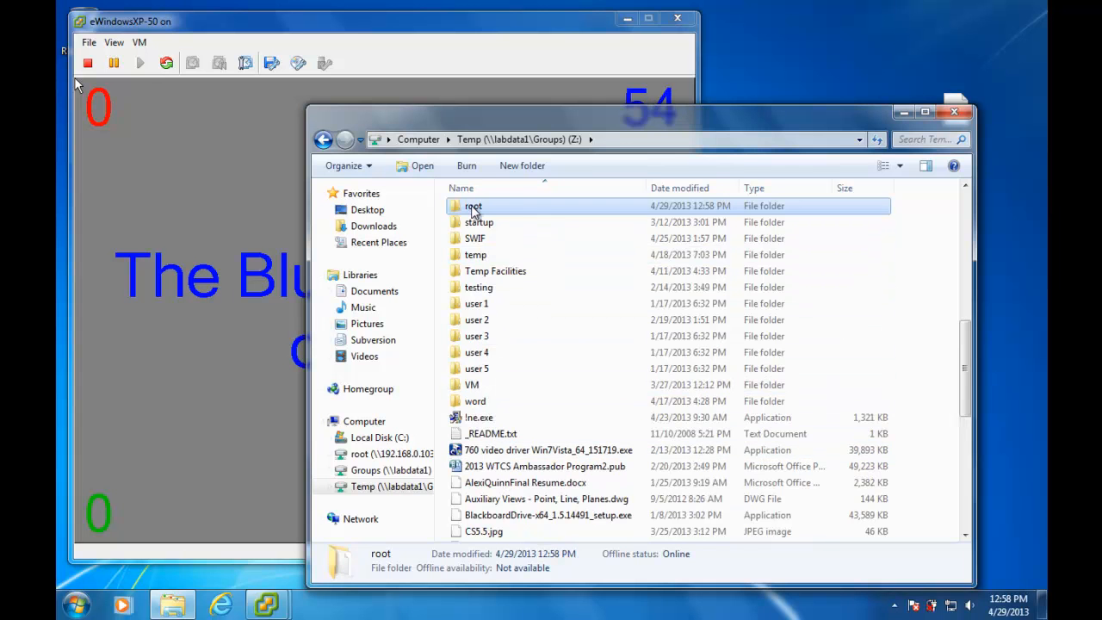
{"action": "double_click", "coordinate": [472, 207]}
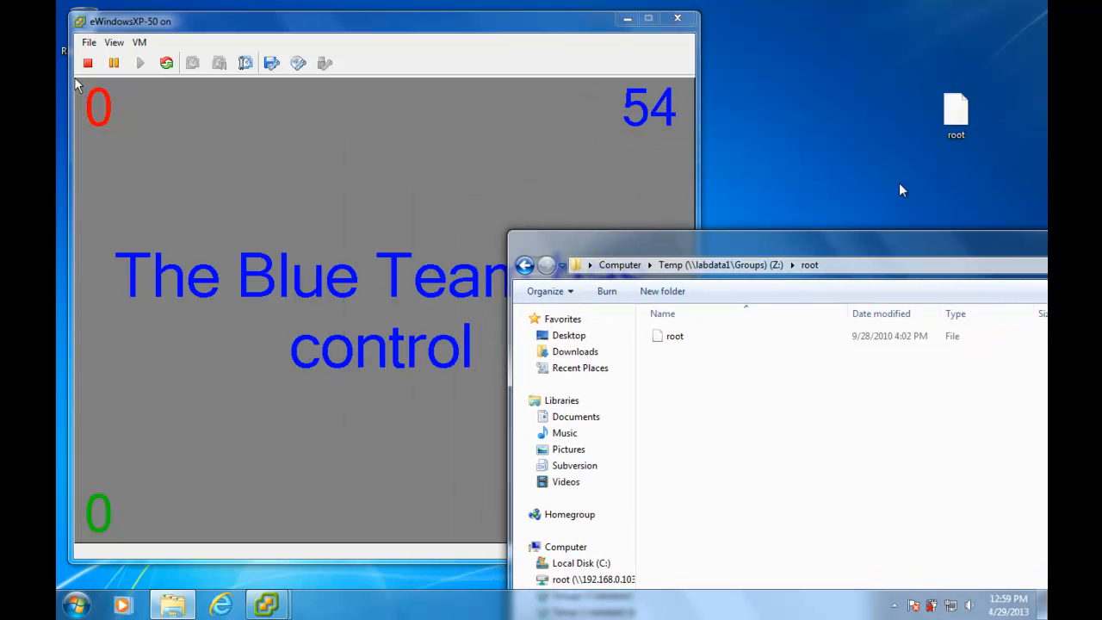
{"action": "mouse_move", "coordinate": [689, 357]}
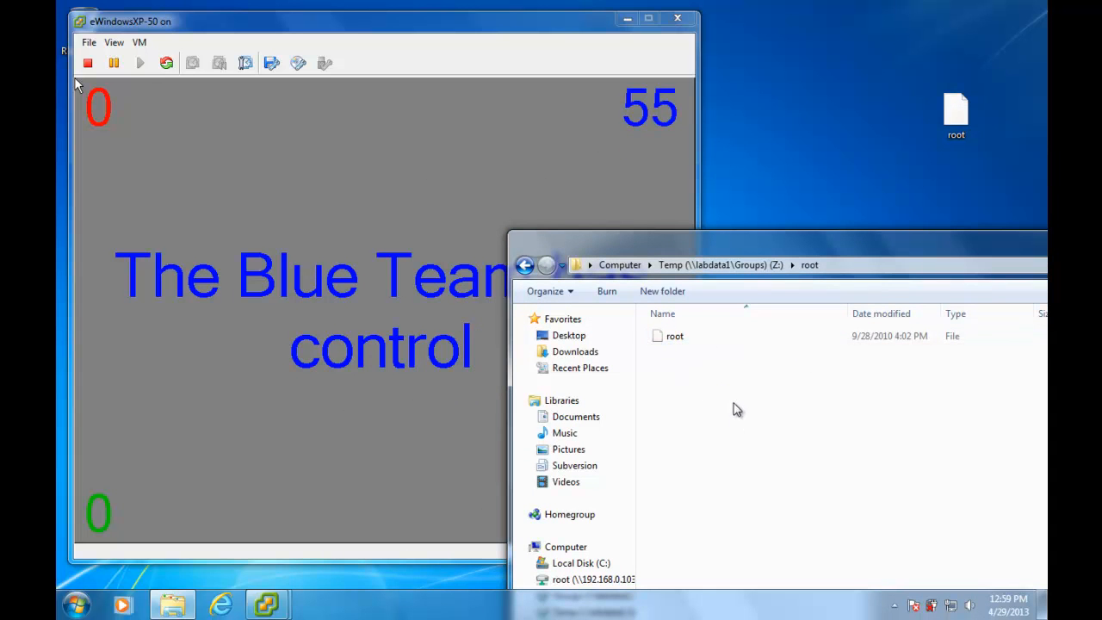
- Delete the blue team's 'root' token file, confirming the removal so no one has control
{"action": "left_click", "coordinate": [675, 336]}
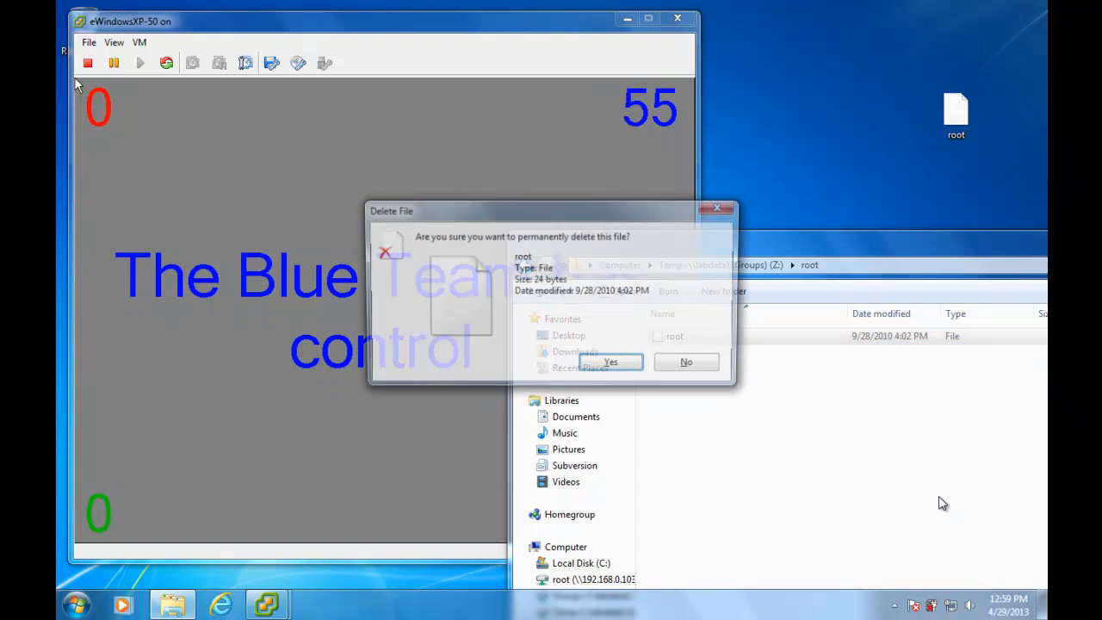
{"action": "left_click", "coordinate": [609, 362]}
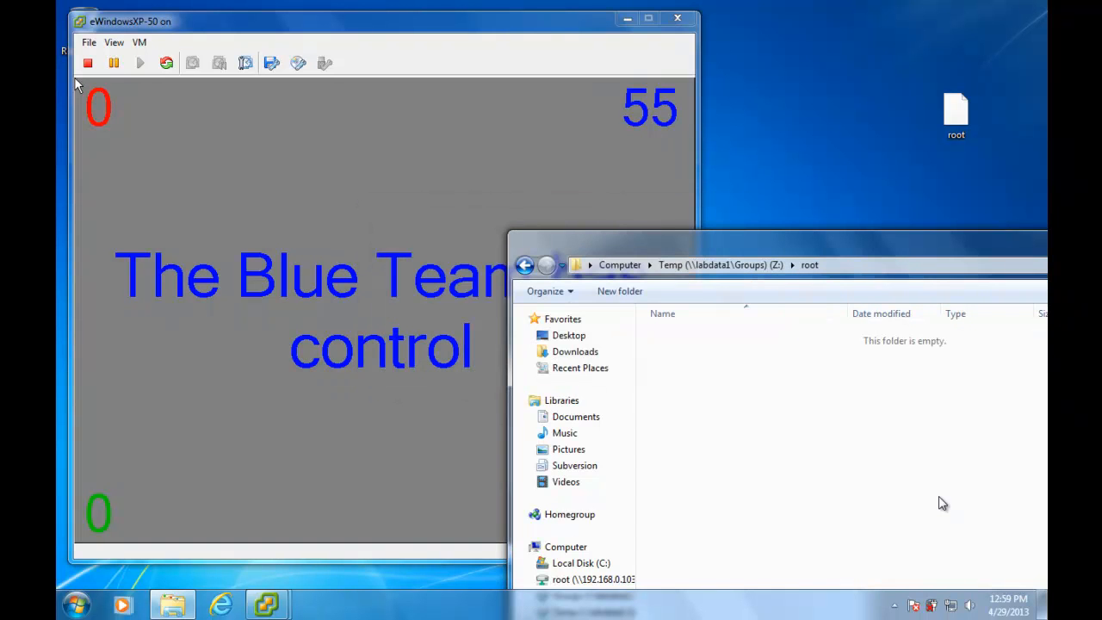
{"action": "mouse_move", "coordinate": [698, 162]}
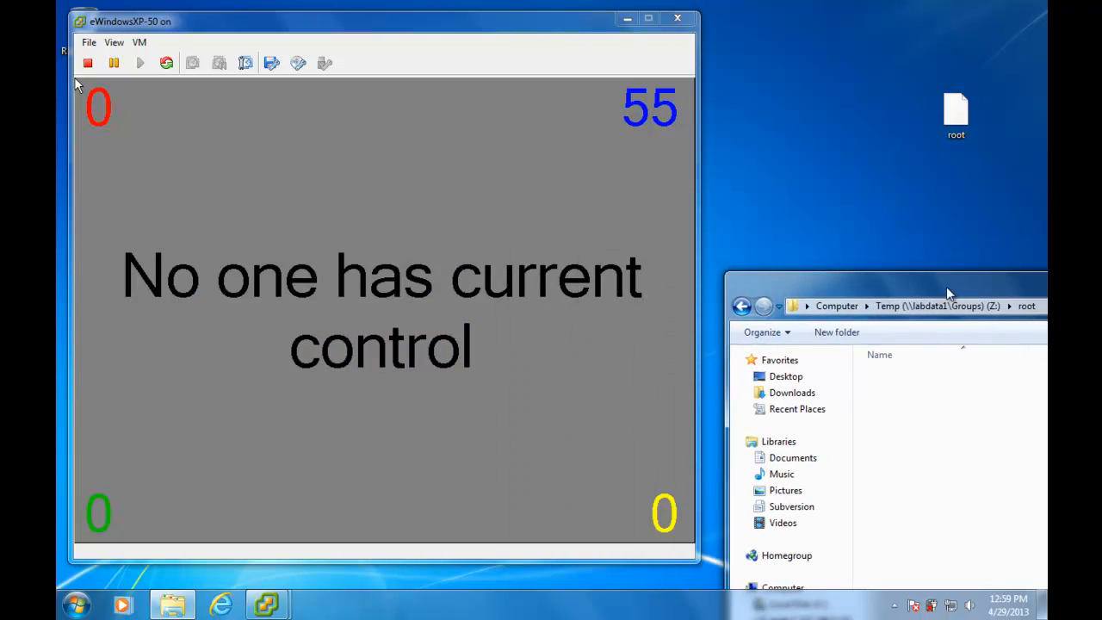
- Watch the folder as Blue re-places its root file and regains control at 57 points
{"action": "left_click", "coordinate": [784, 441]}
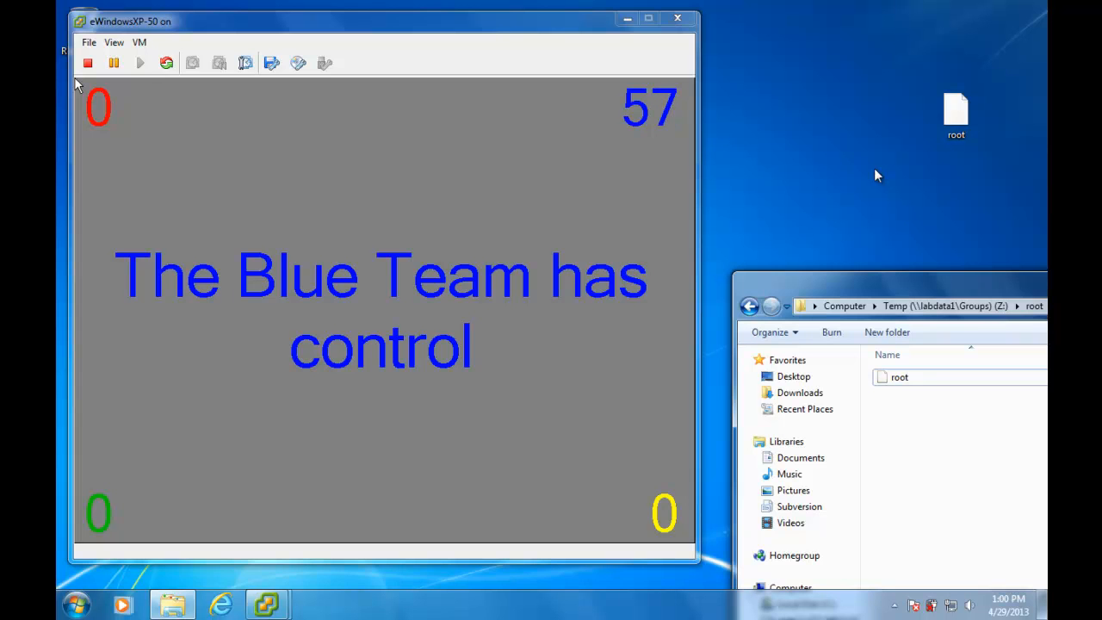
- Select the blue team's 'root' file and request its permanent deletion, with Red 52 and Blue 109
{"action": "left_click", "coordinate": [895, 377]}
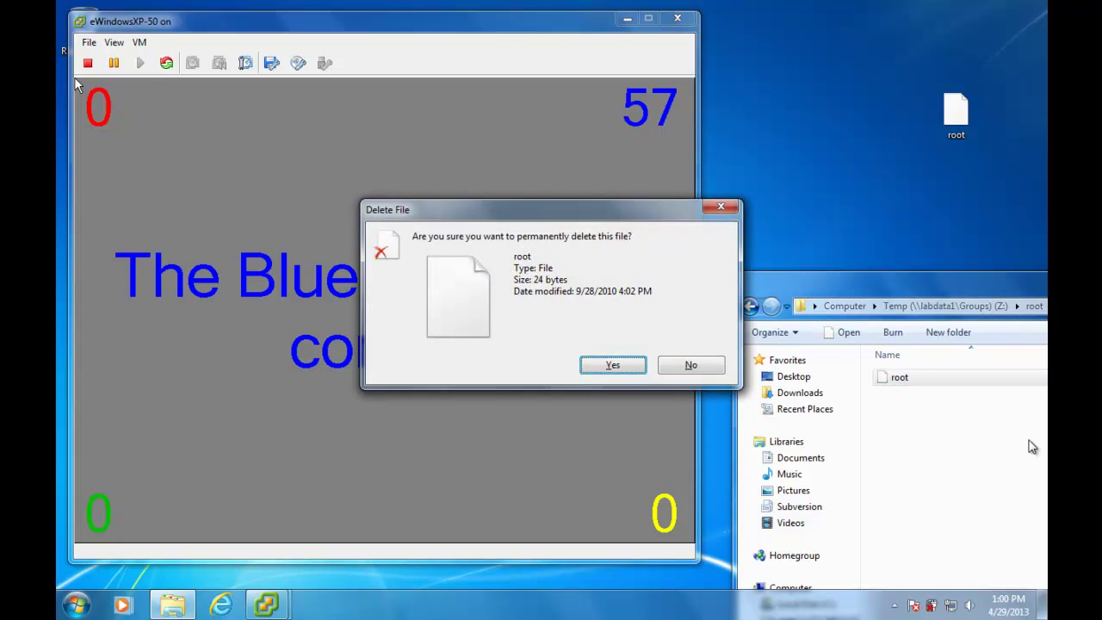
{"action": "left_click", "coordinate": [613, 366]}
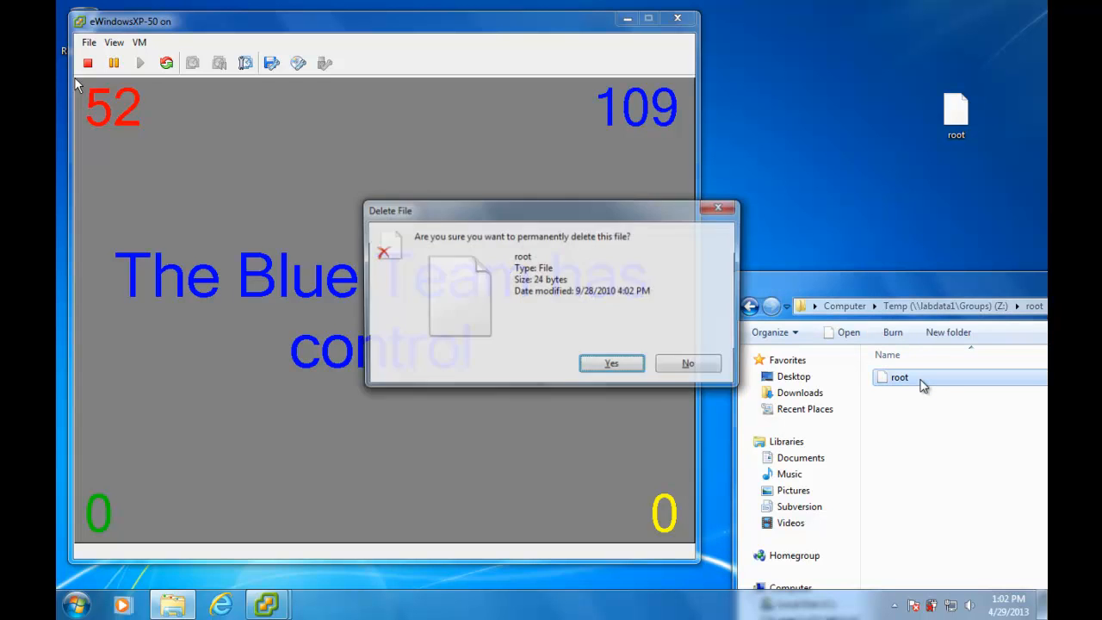
{"action": "left_click", "coordinate": [612, 362]}
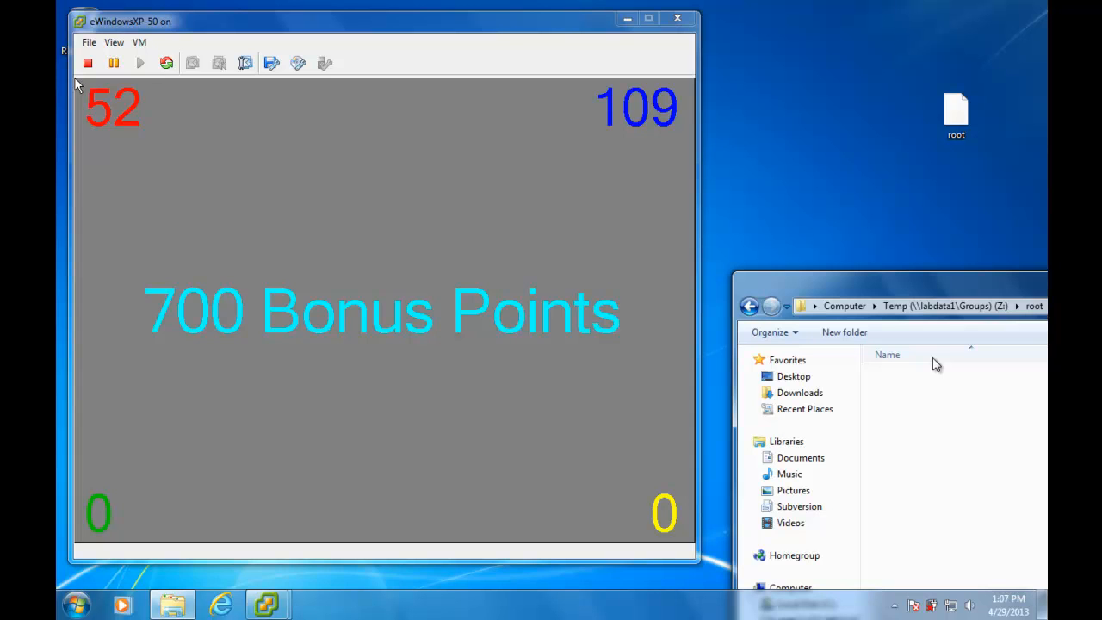
- Paste the red team's 'root' token into the server folder, showing 700 Bonus Points
{"action": "left_click", "coordinate": [965, 112]}
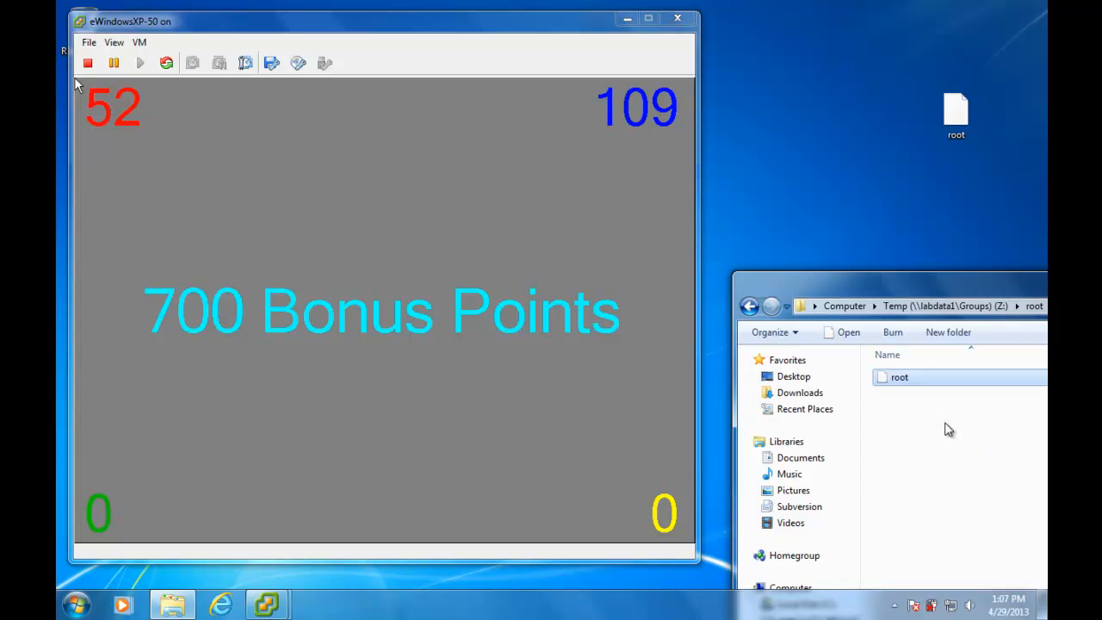
{"action": "mouse_move", "coordinate": [858, 38]}
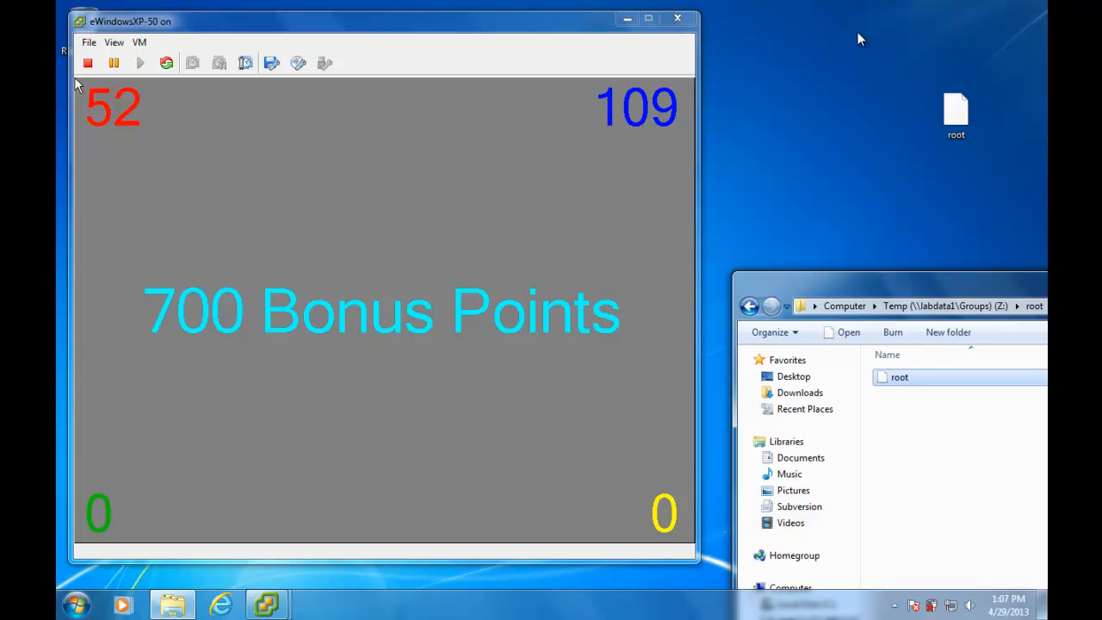